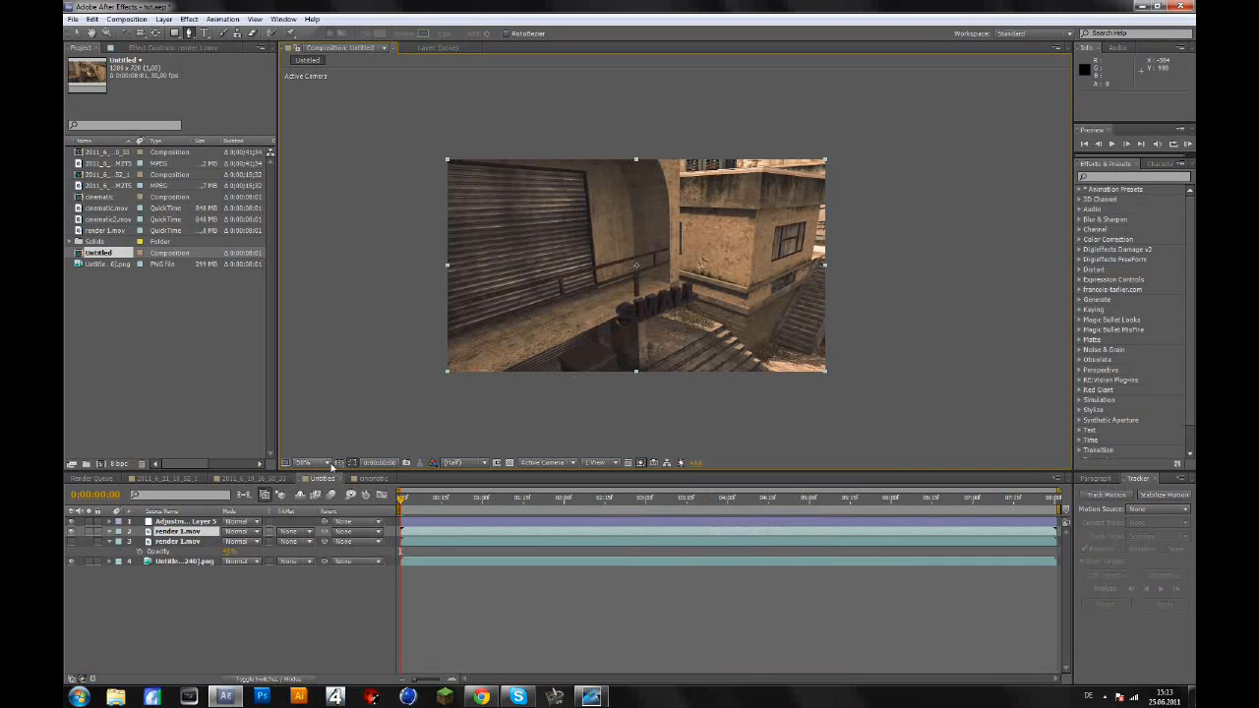
- Set the Composition panel magnification to a larger zoom so the SMALL text fills the view
{"action": "left_click", "coordinate": [311, 464]}
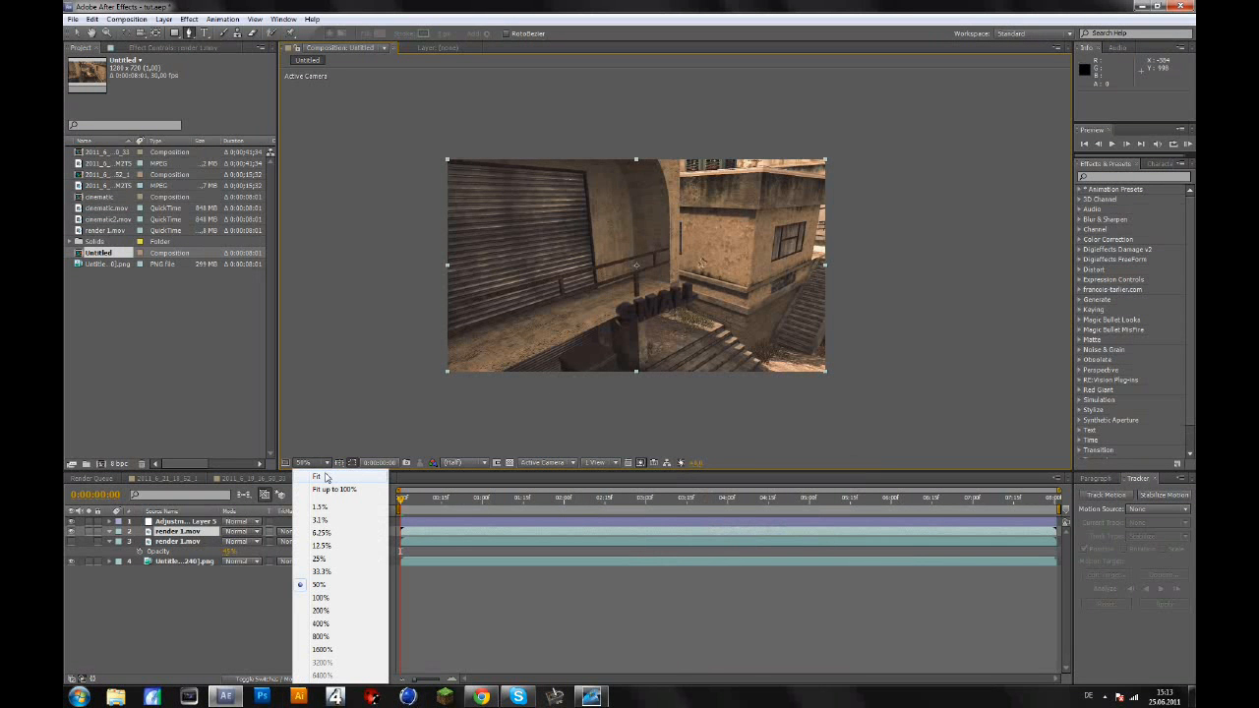
{"action": "mouse_move", "coordinate": [299, 488]}
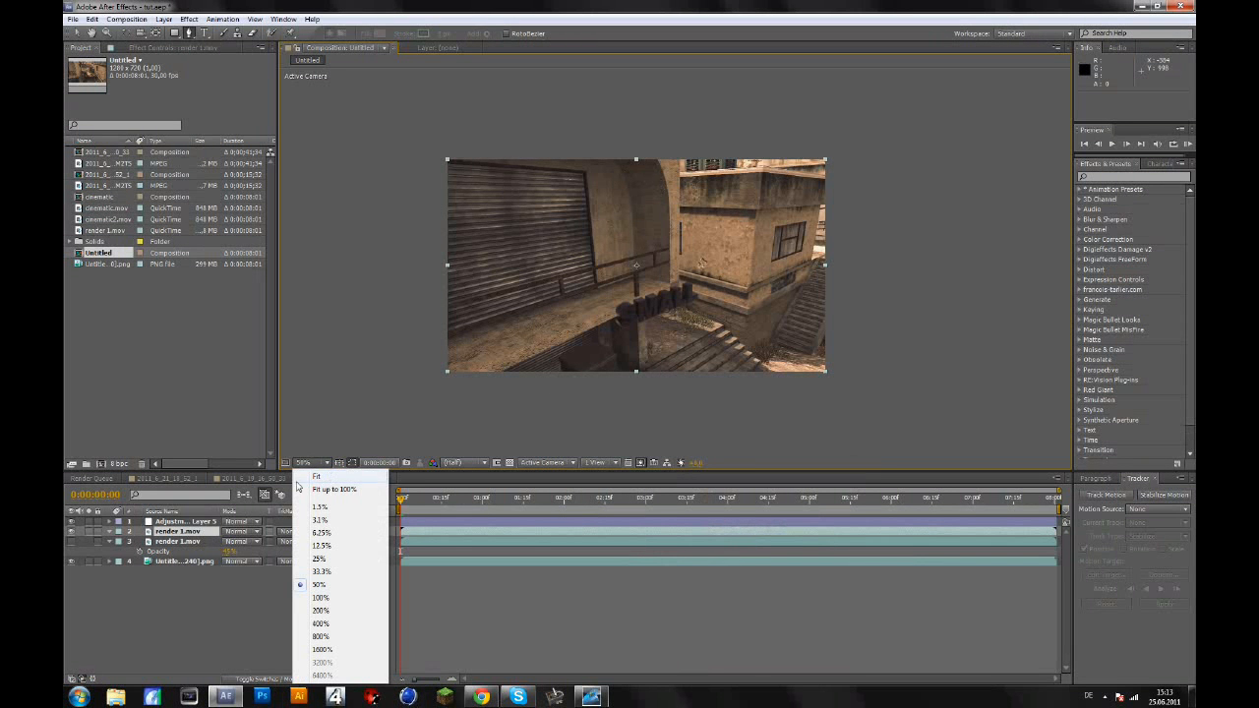
{"action": "left_click", "coordinate": [316, 476]}
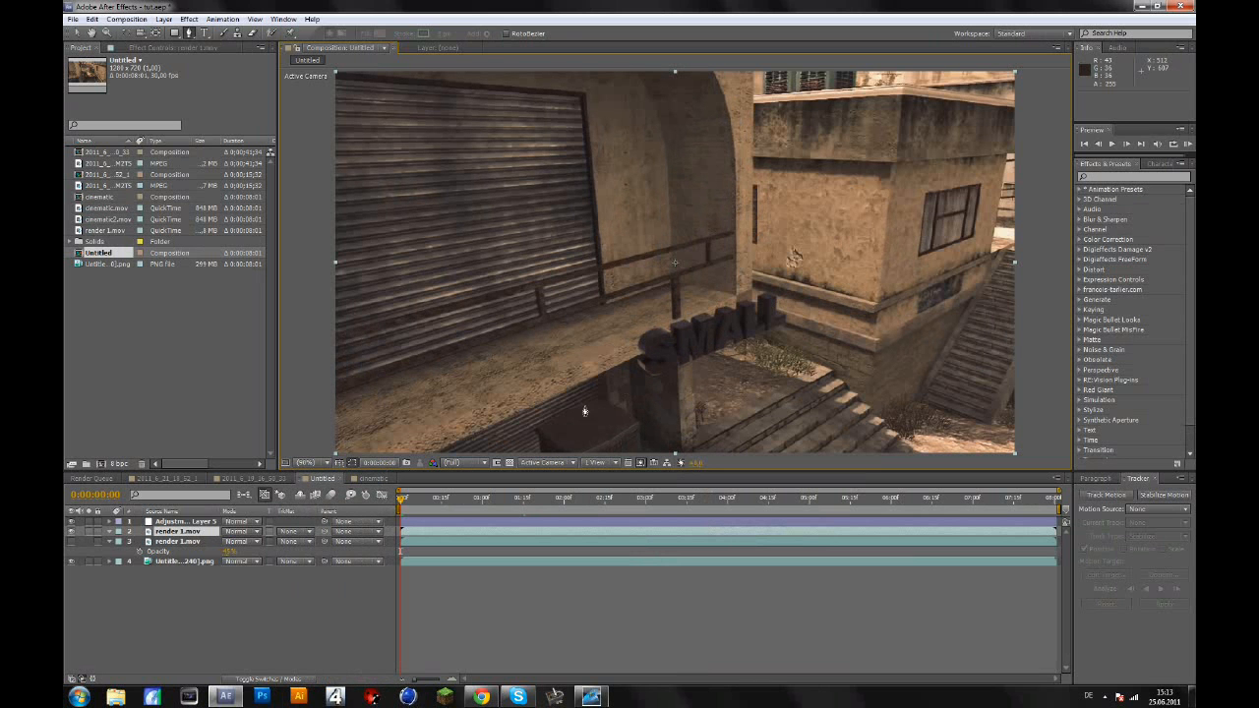
{"action": "mouse_move", "coordinate": [779, 415]}
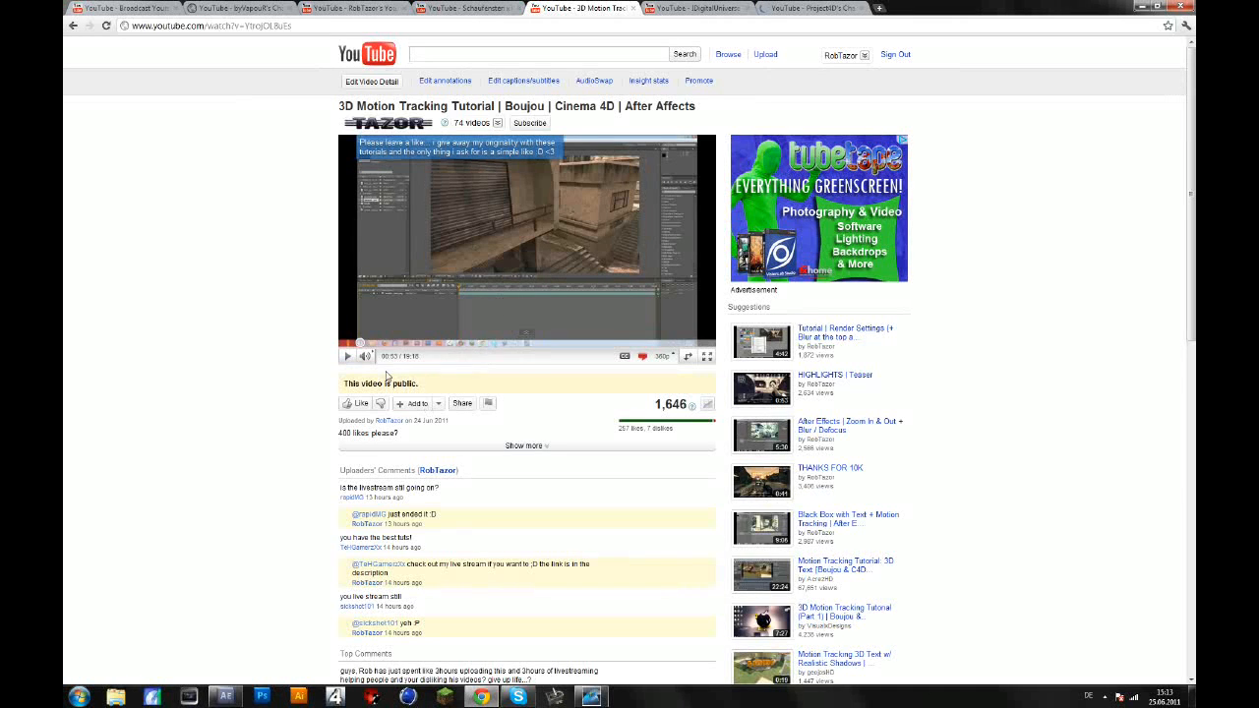
{"action": "mouse_move", "coordinate": [484, 364]}
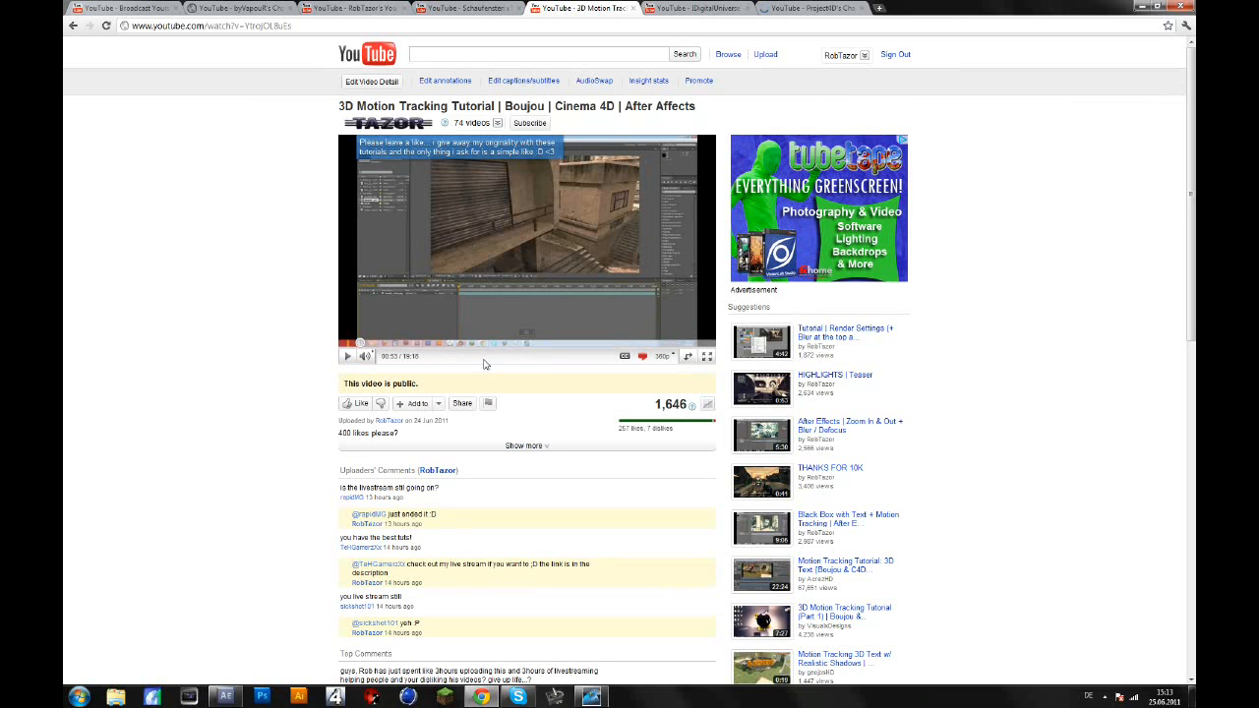
{"action": "mouse_move", "coordinate": [429, 338]}
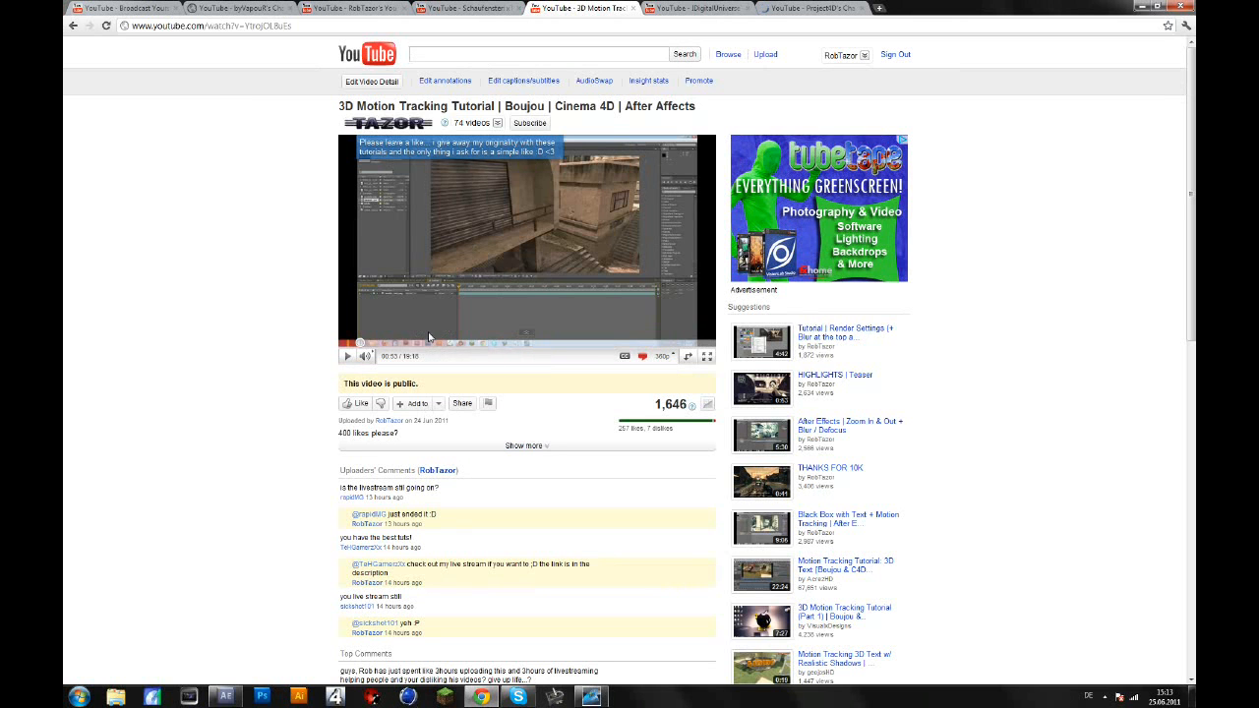
{"action": "mouse_move", "coordinate": [519, 362]}
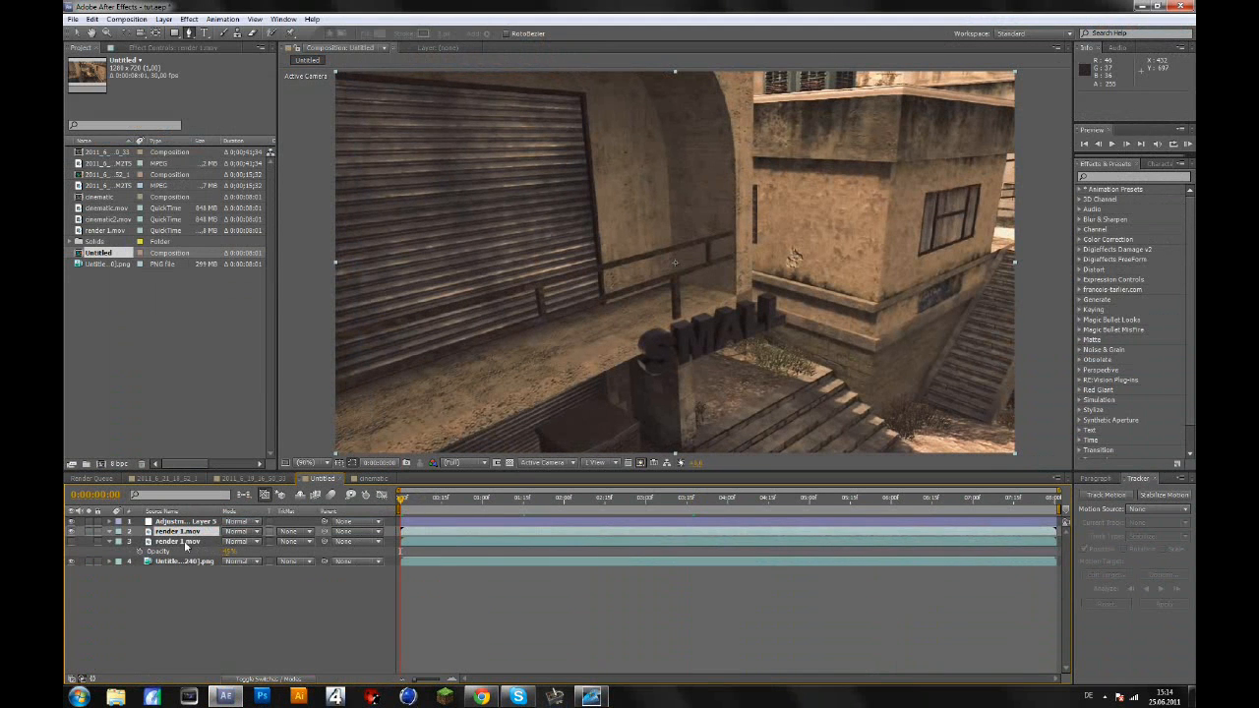
- Select the text layer that will receive the wall-edge mask
{"action": "left_click", "coordinate": [177, 531]}
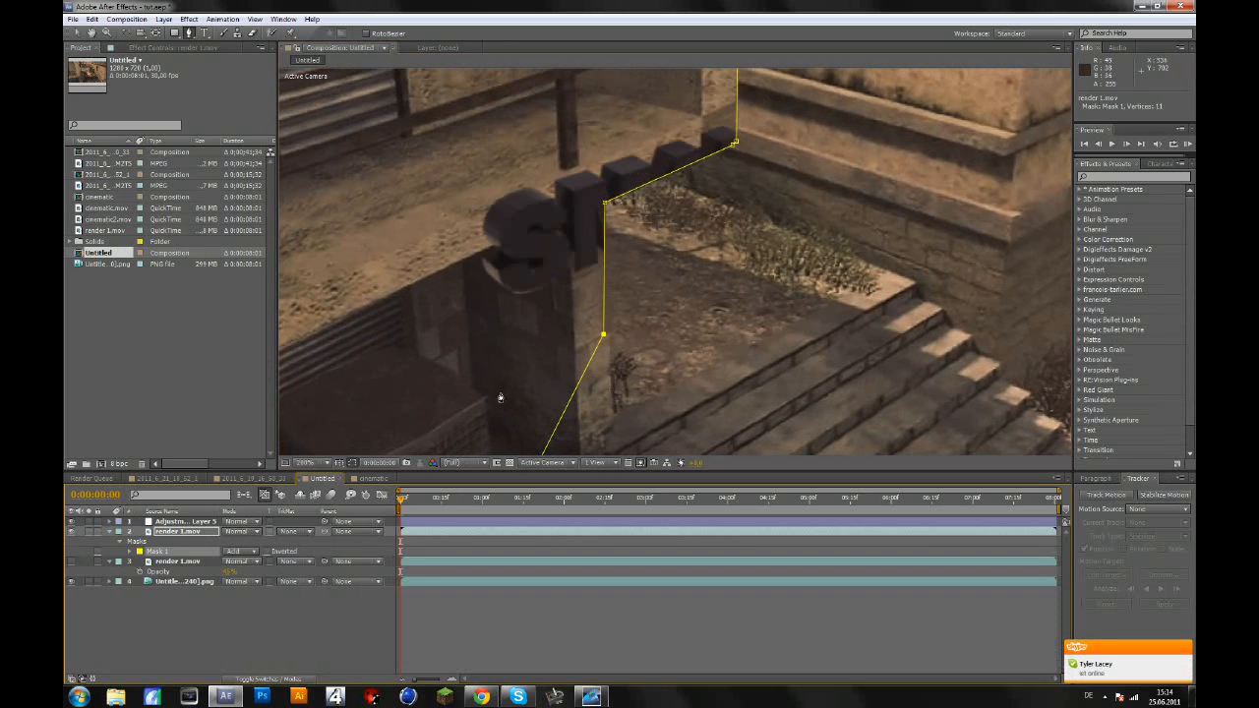
{"action": "mouse_move", "coordinate": [209, 580]}
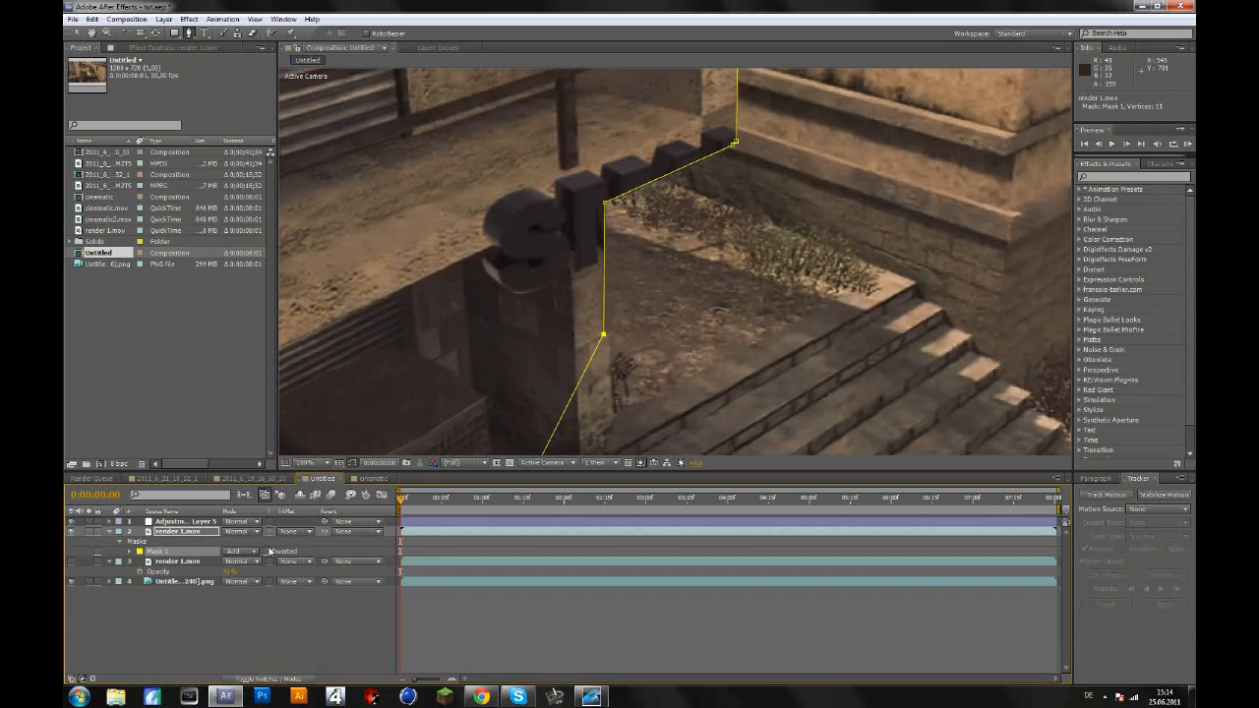
- Expand Mask 1 on the text layer to reveal its path, feather and opacity settings
{"action": "left_click", "coordinate": [140, 550]}
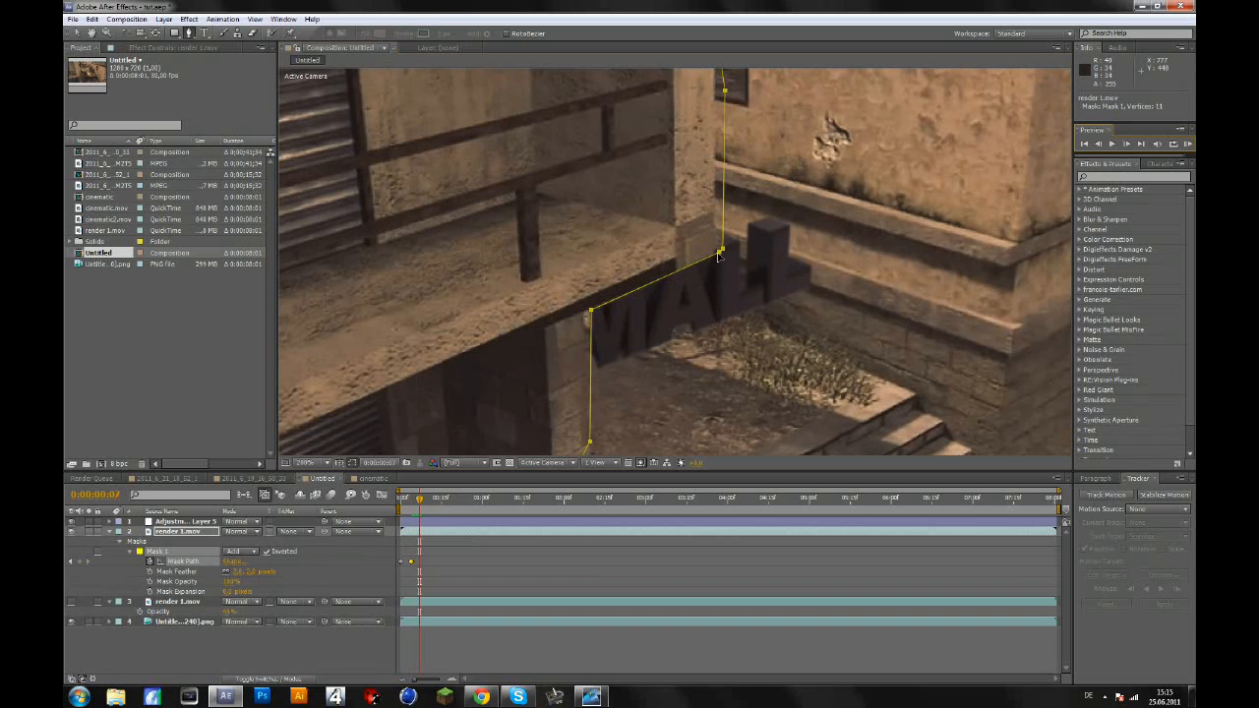
- On a later frame, move Mask 1's points onto the wall edge, adding a Mask Path keyframe
{"action": "left_click_drag", "start_coordinate": [720, 252], "coordinate": [712, 266]}
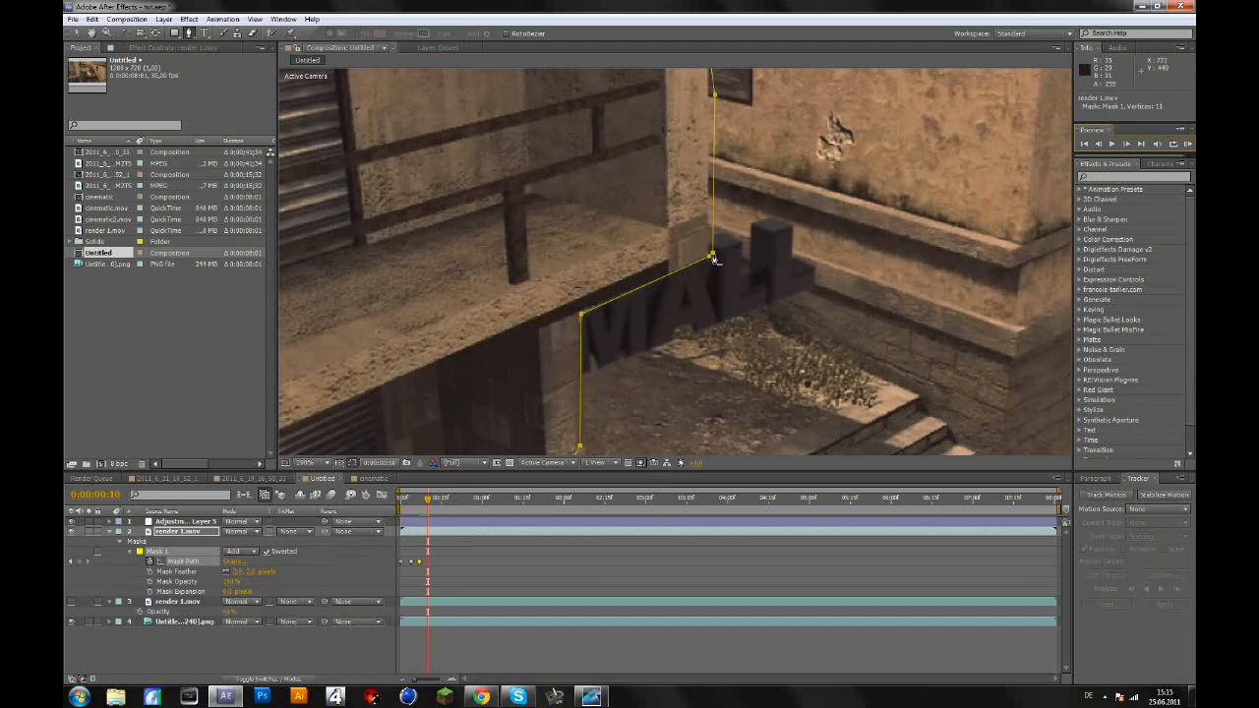
{"action": "left_click_drag", "start_coordinate": [712, 260], "coordinate": [704, 264]}
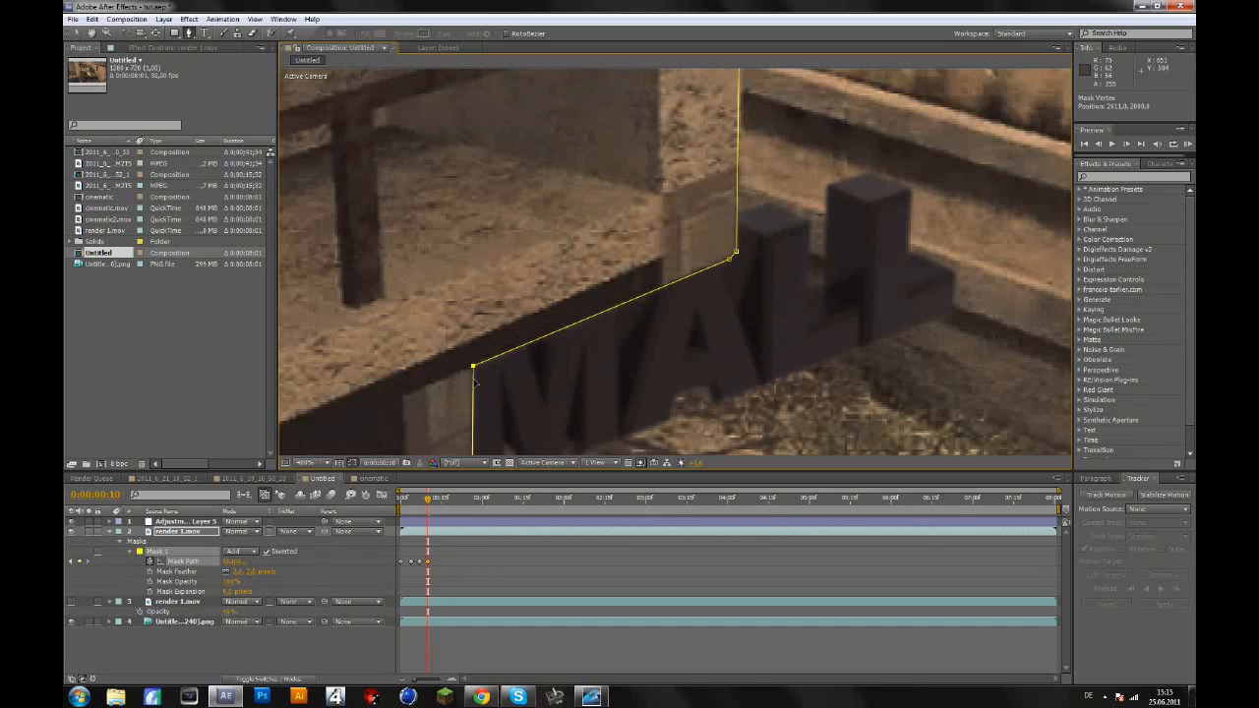
{"action": "left_click_drag", "start_coordinate": [476, 369], "coordinate": [487, 382]}
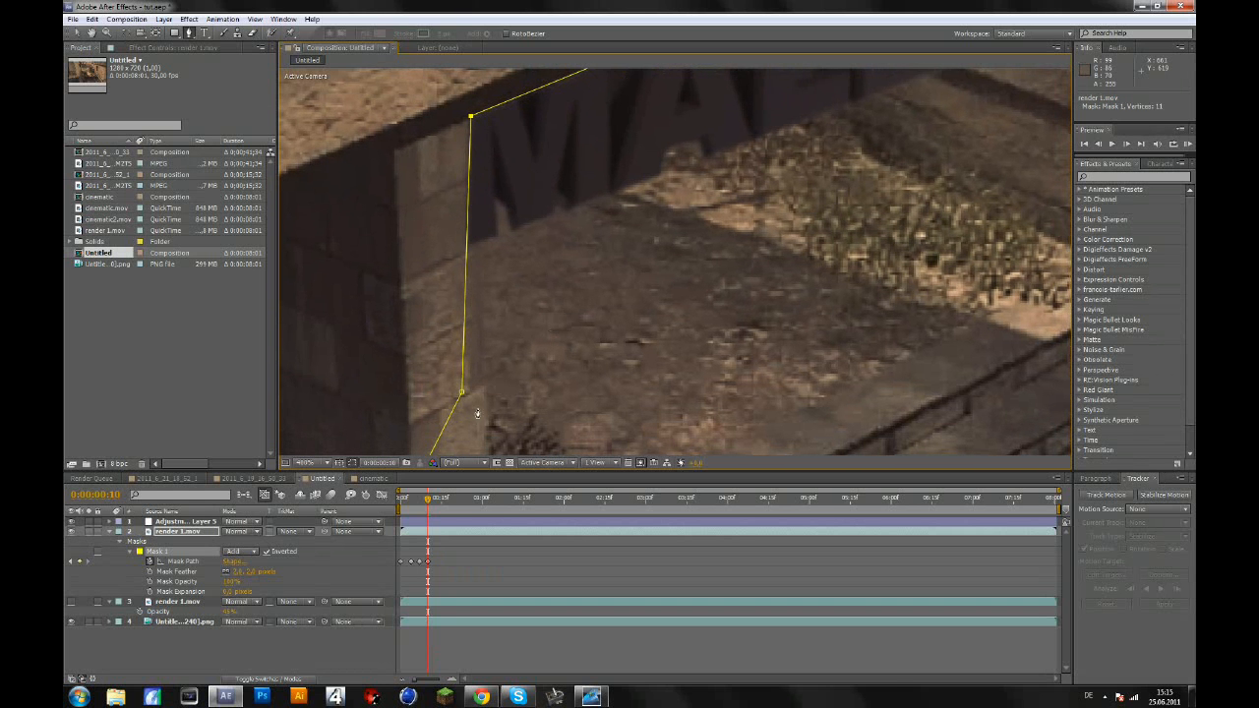
{"action": "left_click_drag", "start_coordinate": [461, 391], "coordinate": [488, 394]}
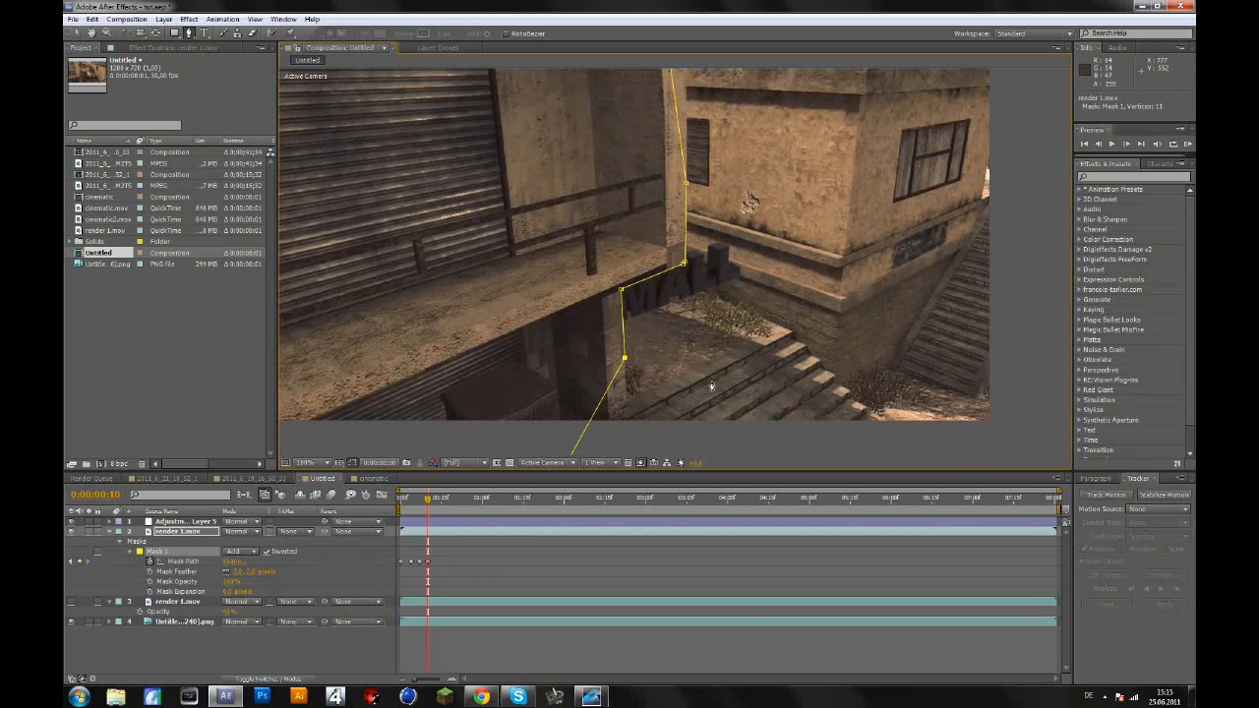
{"action": "left_click", "coordinate": [775, 495]}
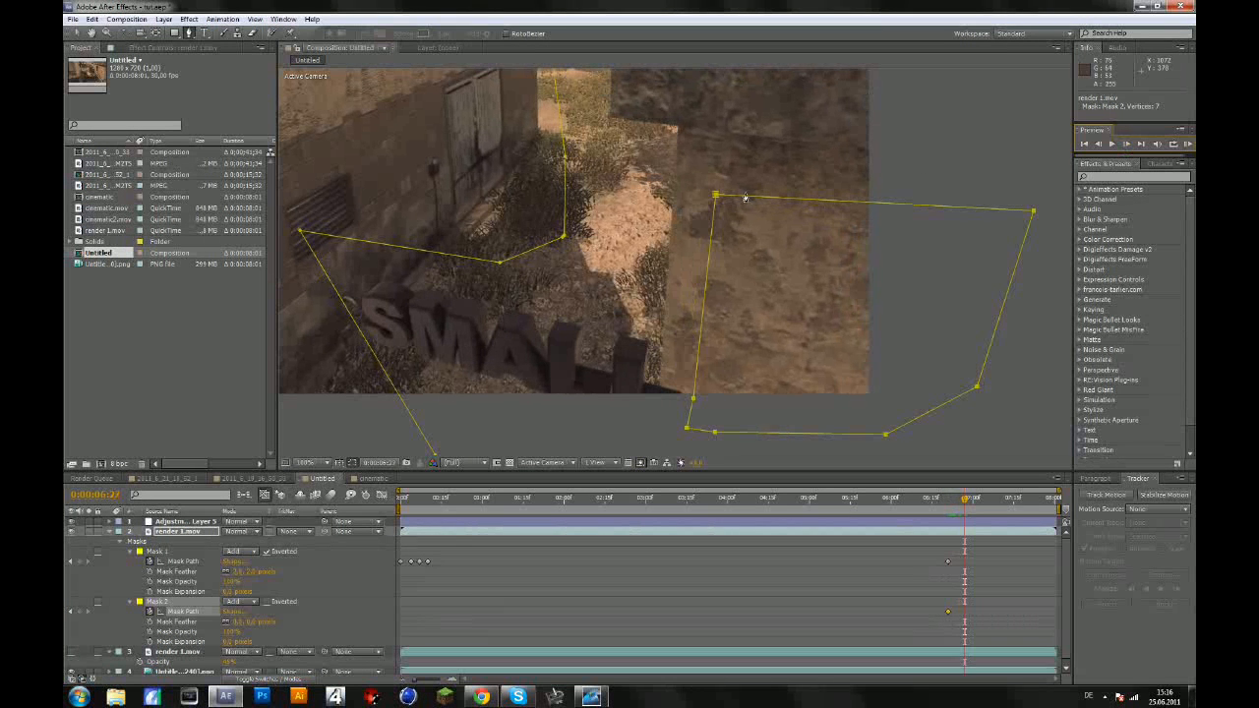
- Shift a Mask 2 point onto the right wall's corner to fit the wall beside SMALL
{"action": "left_click_drag", "start_coordinate": [716, 195], "coordinate": [681, 200]}
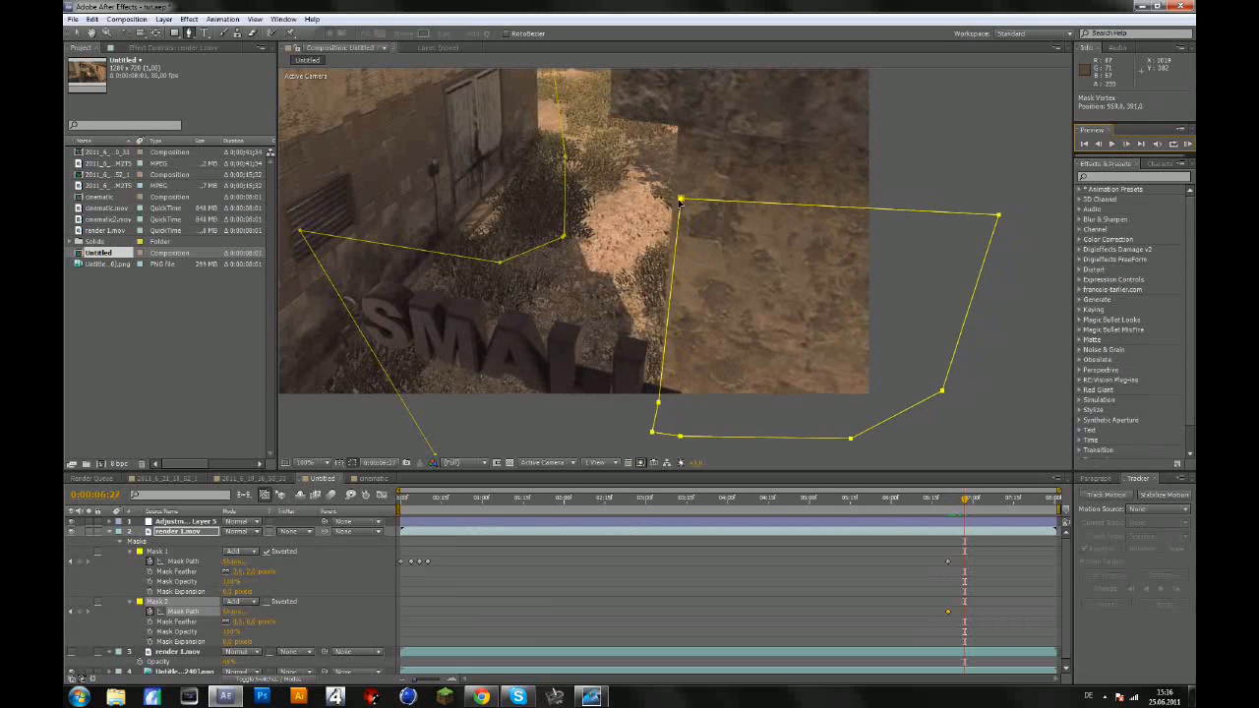
{"action": "right_click", "coordinate": [678, 207]}
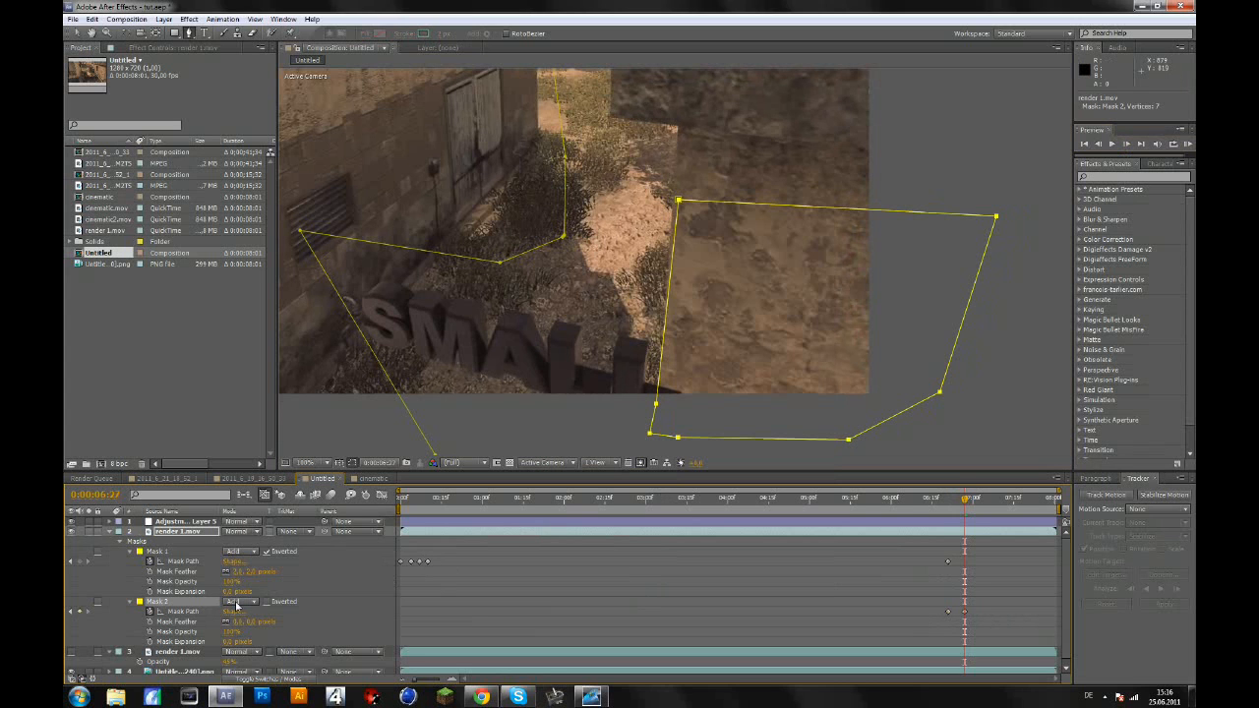
- Set Mask 2's mode to Subtract so the text is cut away behind the right wall
{"action": "left_click", "coordinate": [240, 602]}
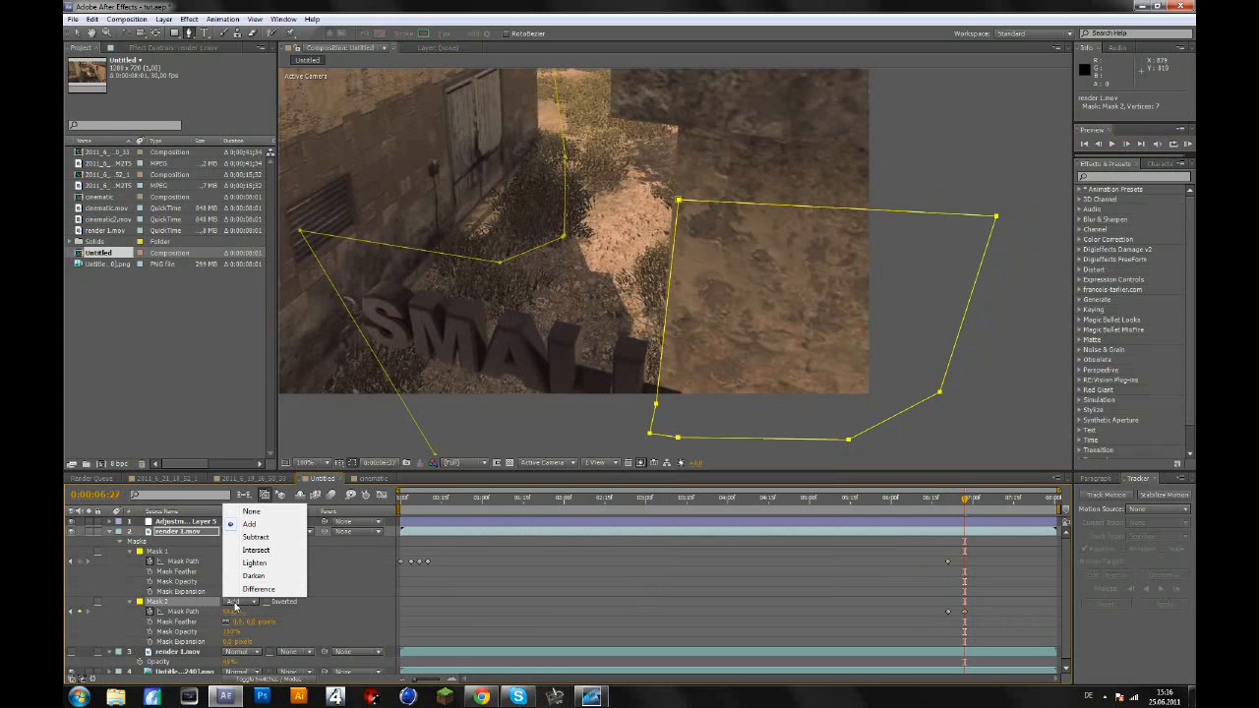
{"action": "mouse_move", "coordinate": [256, 536]}
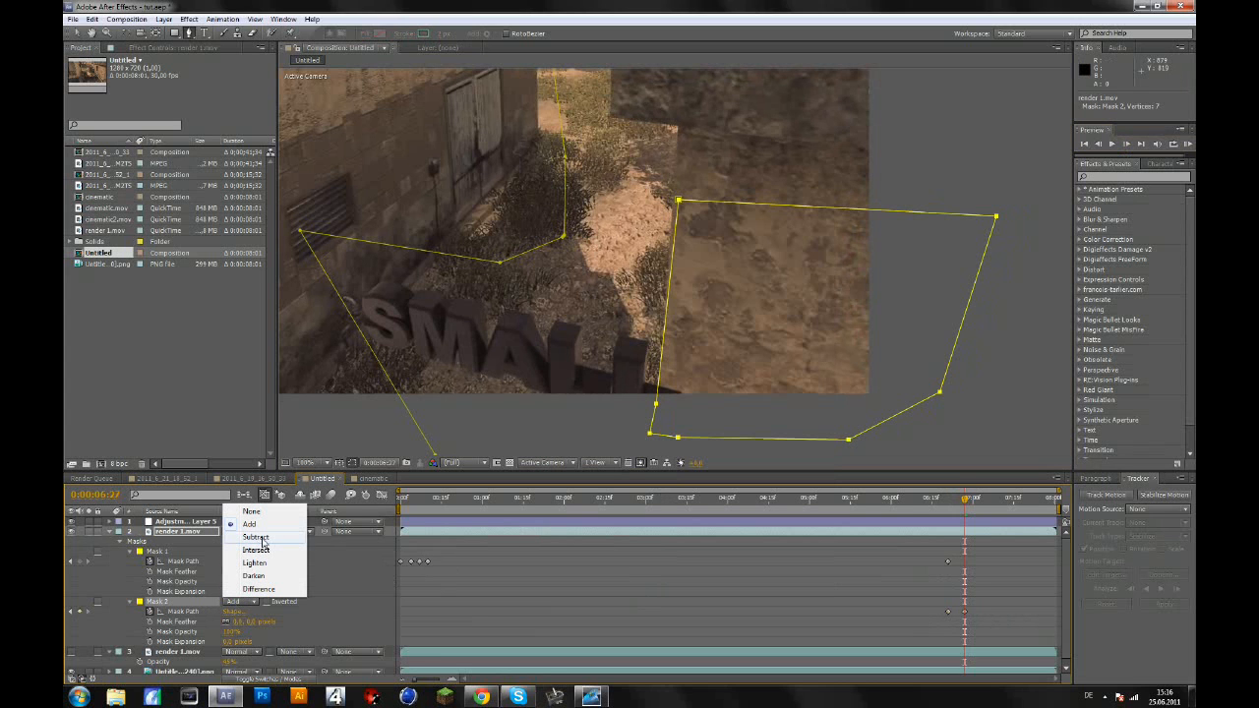
{"action": "left_click", "coordinate": [249, 524]}
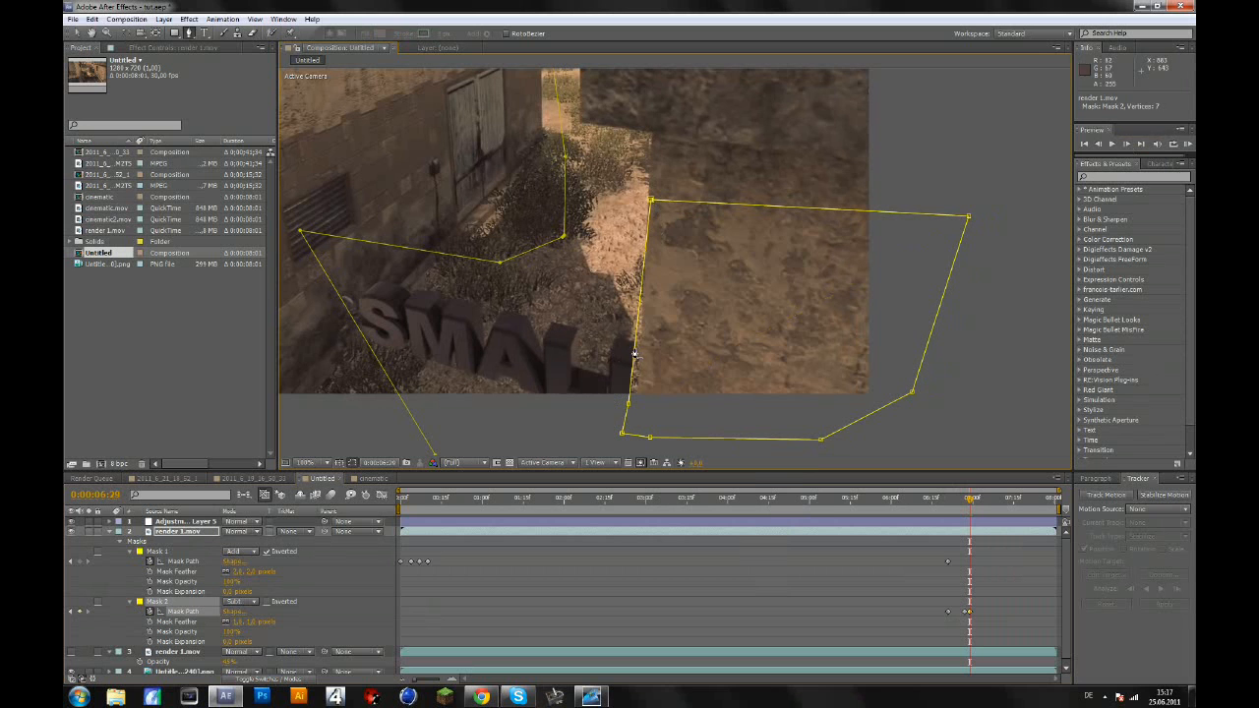
- Drag a Mask 2 point down the right wall edge, creating a new Mask Path keyframe
{"action": "left_click_drag", "start_coordinate": [633, 354], "coordinate": [637, 408]}
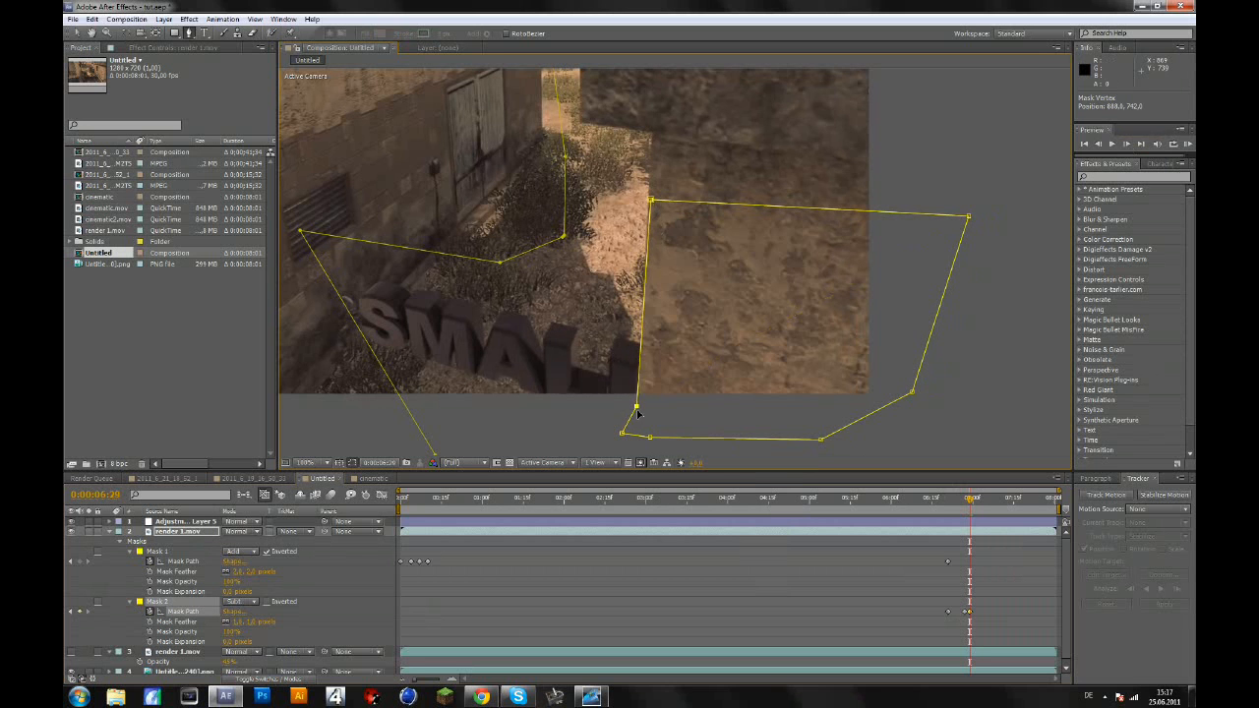
{"action": "right_click", "coordinate": [637, 411]}
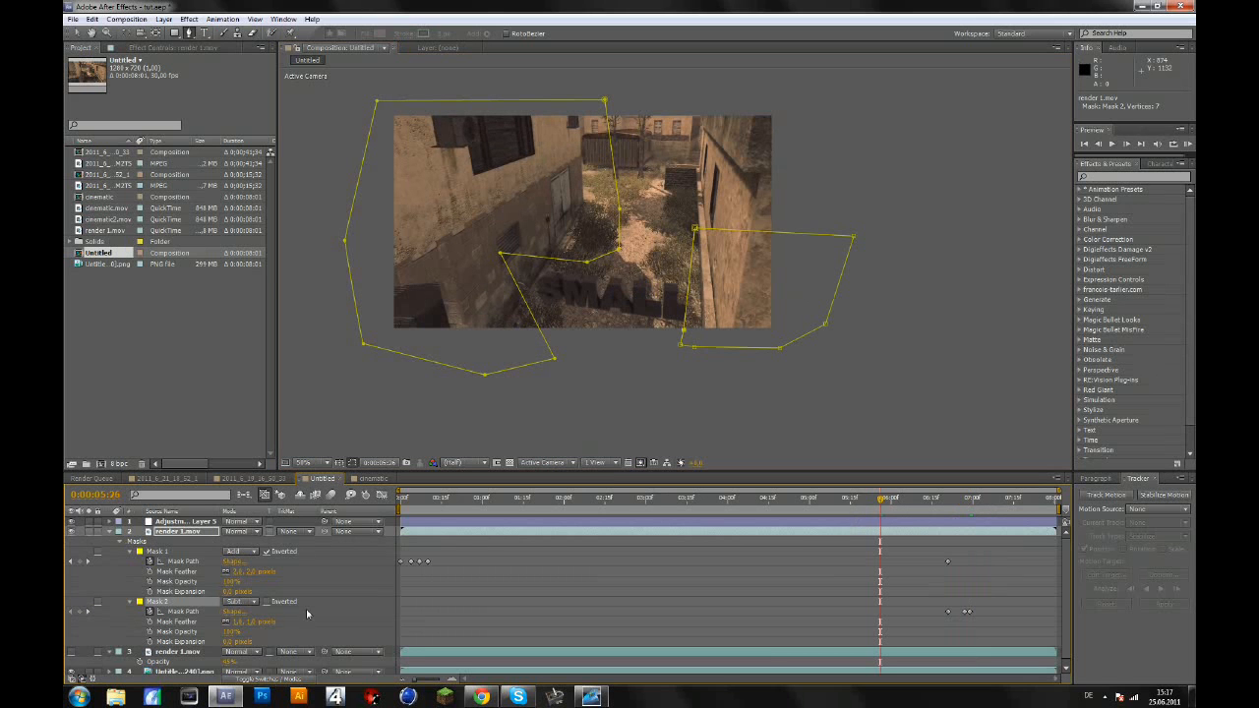
{"action": "mouse_move", "coordinate": [708, 521]}
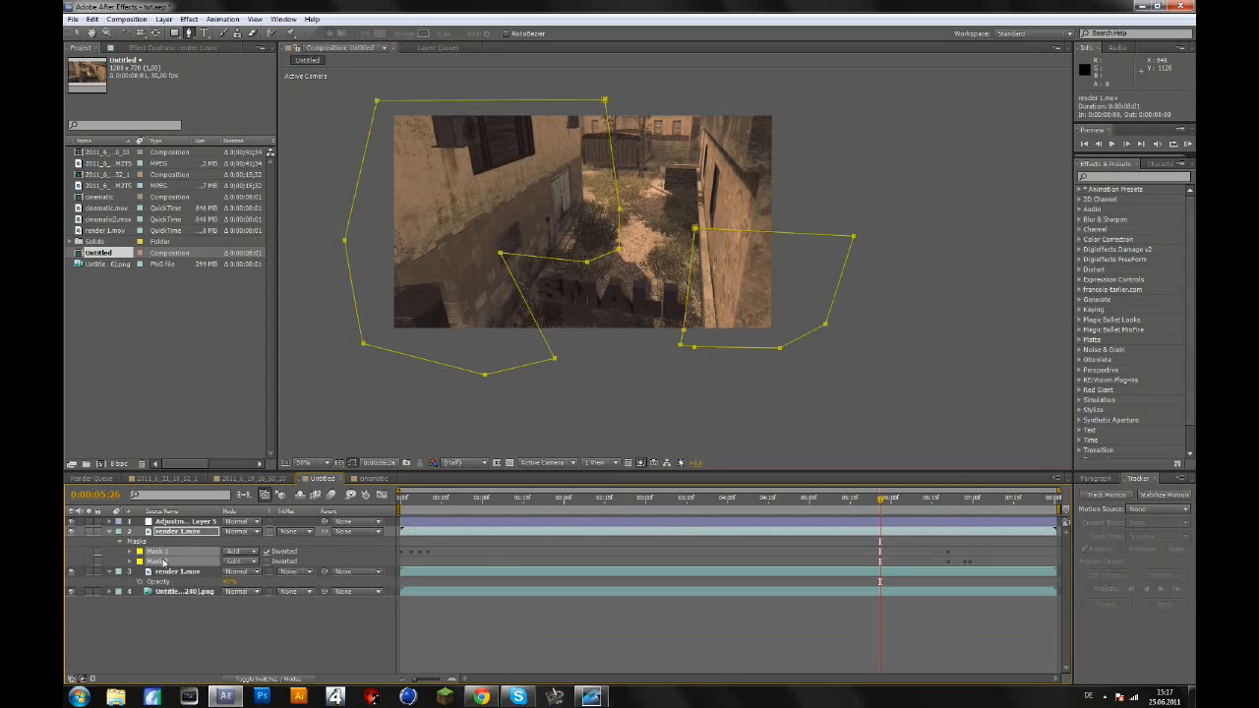
- Select Mask 1 and Mask 2 together, ready to copy them to the shadow layer
{"action": "left_click", "coordinate": [179, 570]}
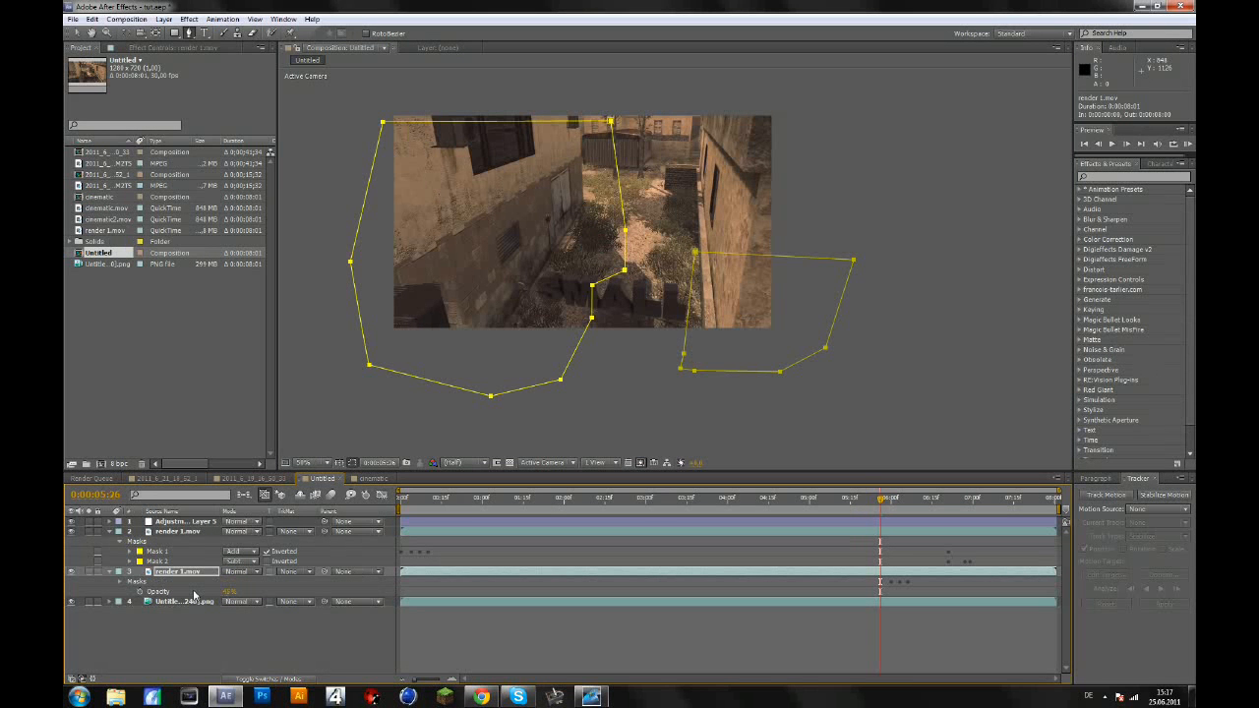
{"action": "mouse_move", "coordinate": [670, 413]}
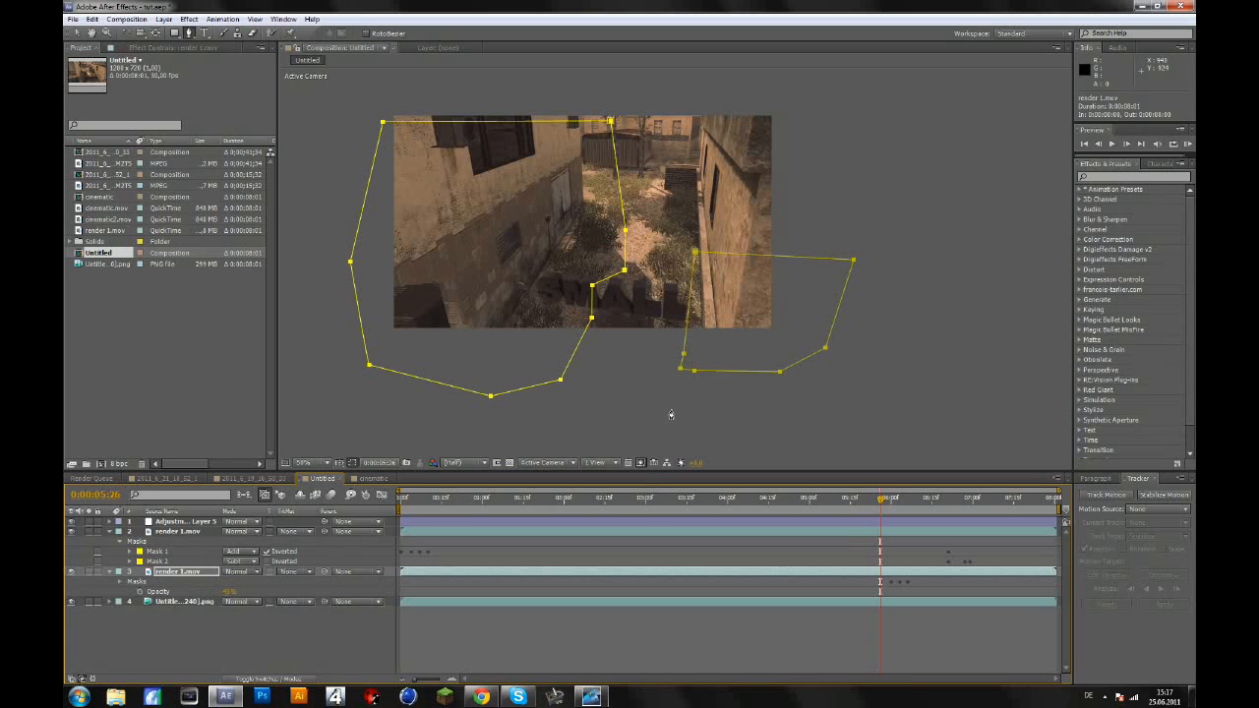